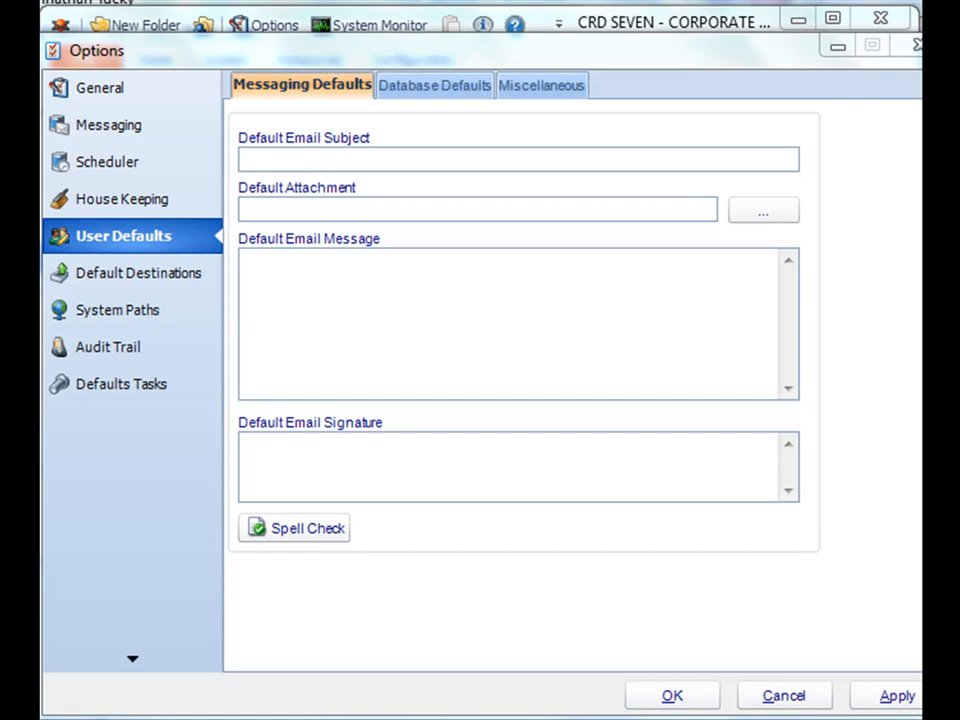
{"action": "mouse_move", "coordinate": [300, 40]}
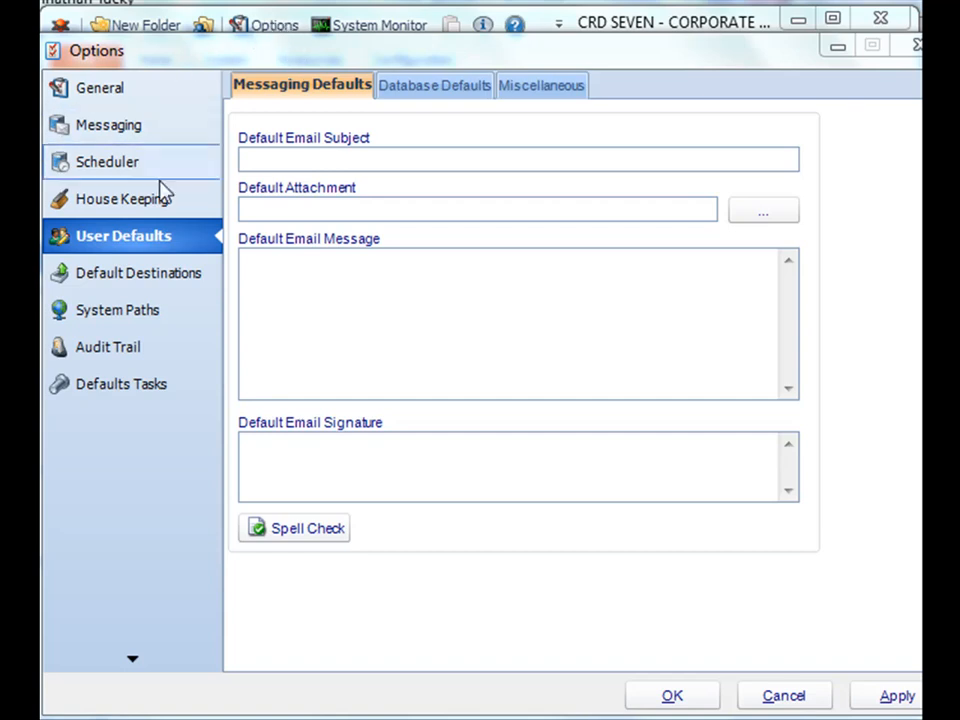
{"action": "mouse_move", "coordinate": [158, 236]}
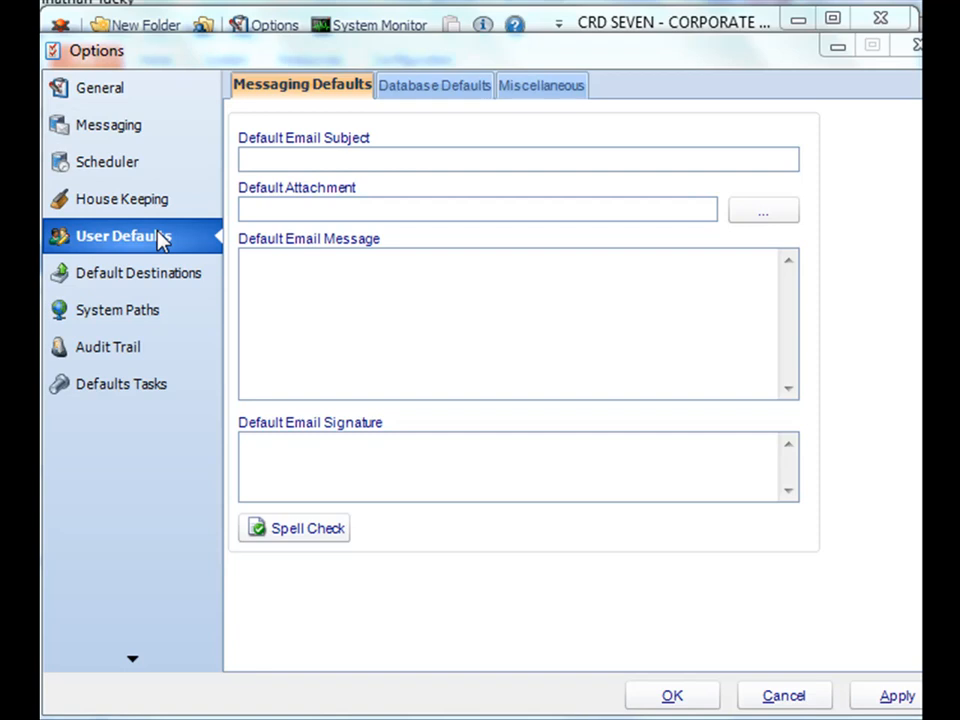
{"action": "mouse_move", "coordinate": [316, 91]}
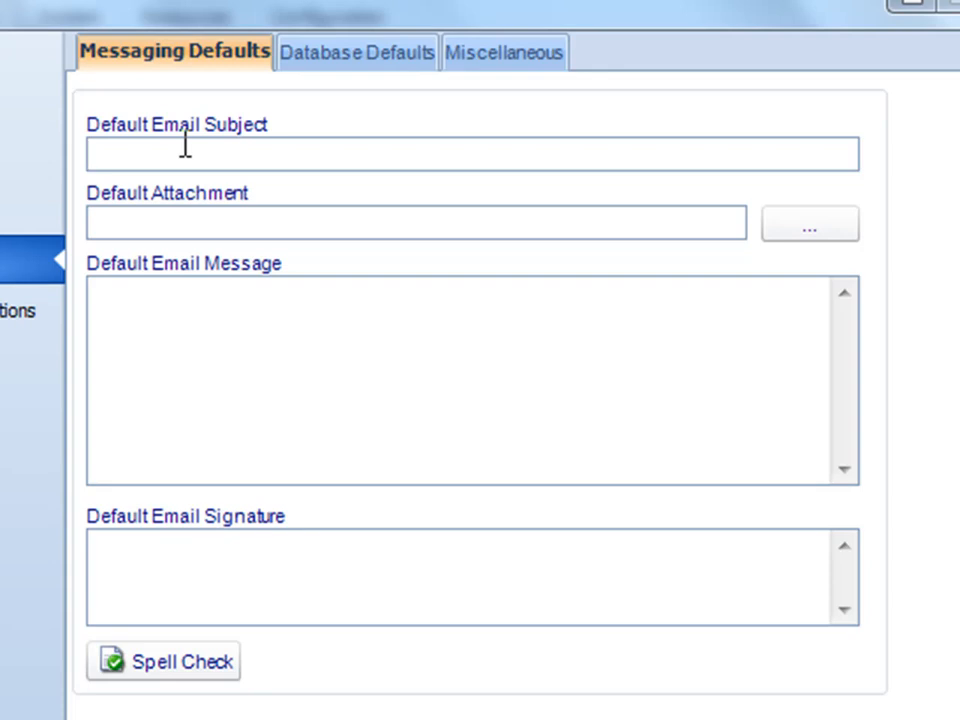
{"action": "mouse_move", "coordinate": [186, 227]}
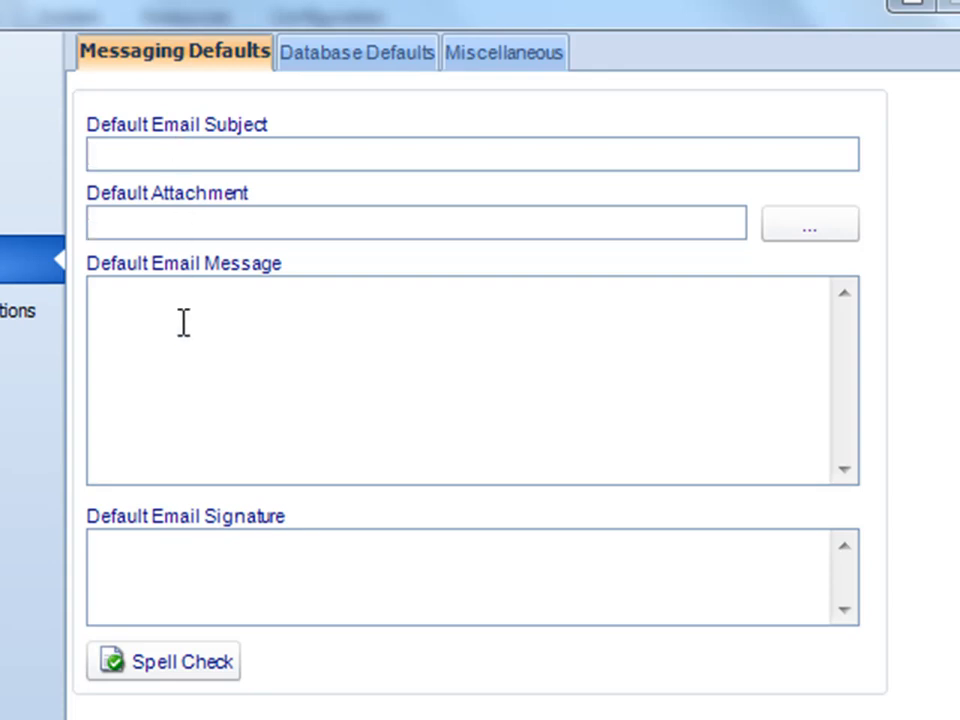
{"action": "mouse_move", "coordinate": [182, 590]}
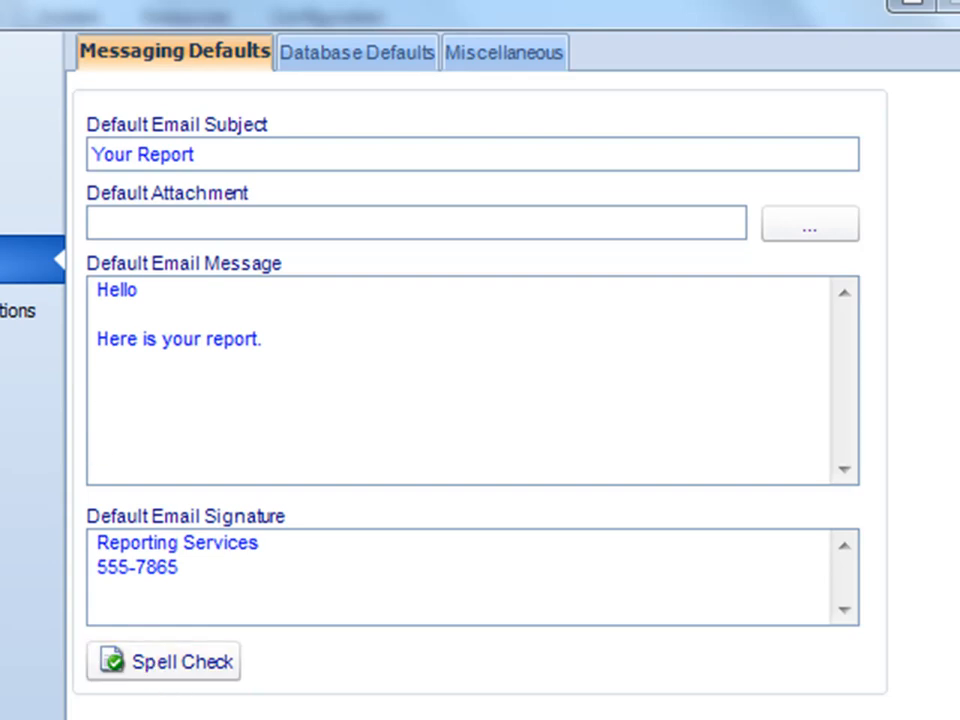
{"action": "mouse_move", "coordinate": [305, 148]}
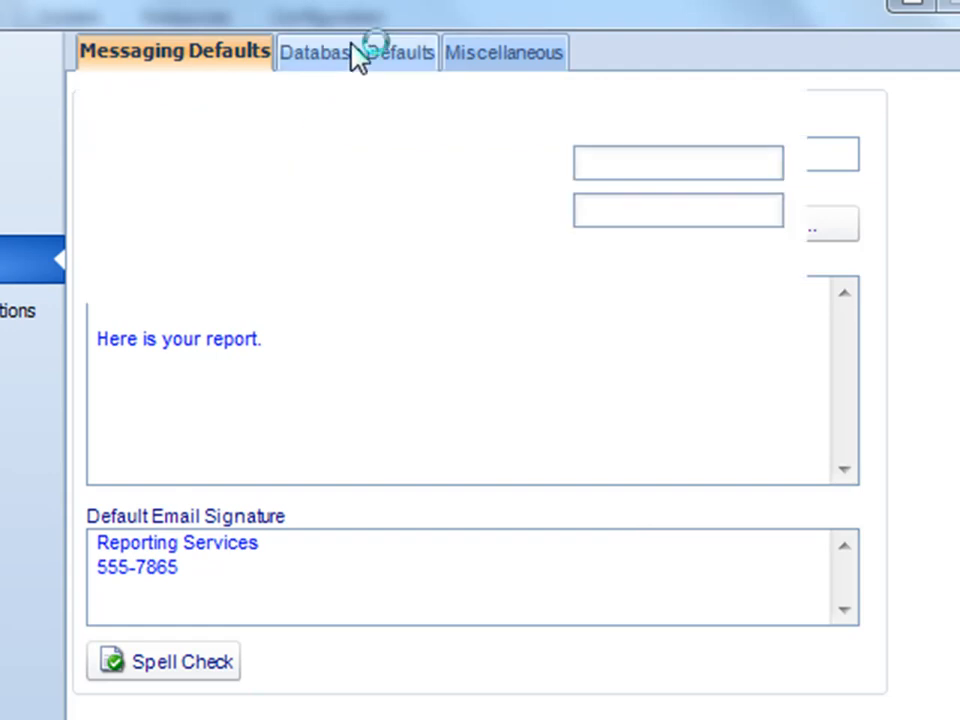
Try a default ODBC (RDO) database login using DSN CRD Samples, then disable default credentials.
{"action": "left_click", "coordinate": [366, 53]}
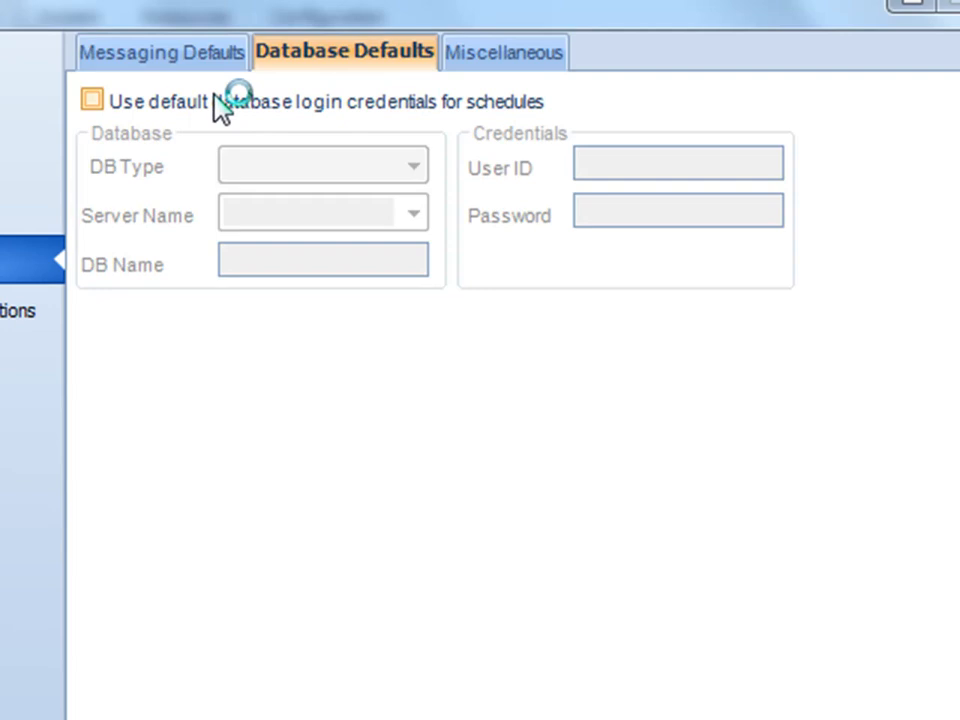
{"action": "left_click", "coordinate": [93, 99]}
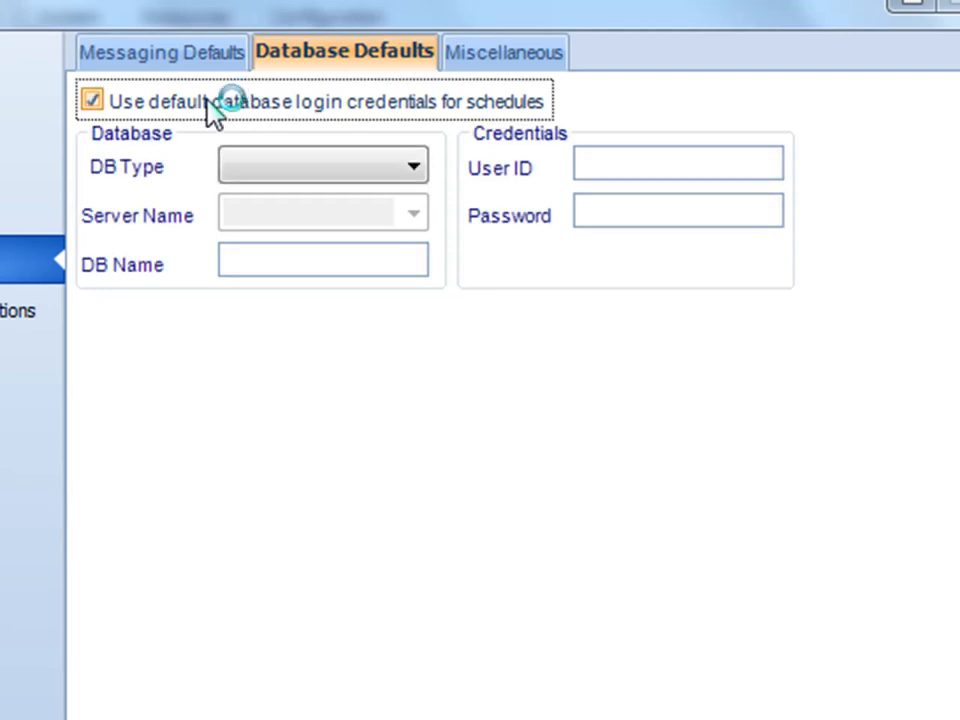
{"action": "mouse_move", "coordinate": [204, 155]}
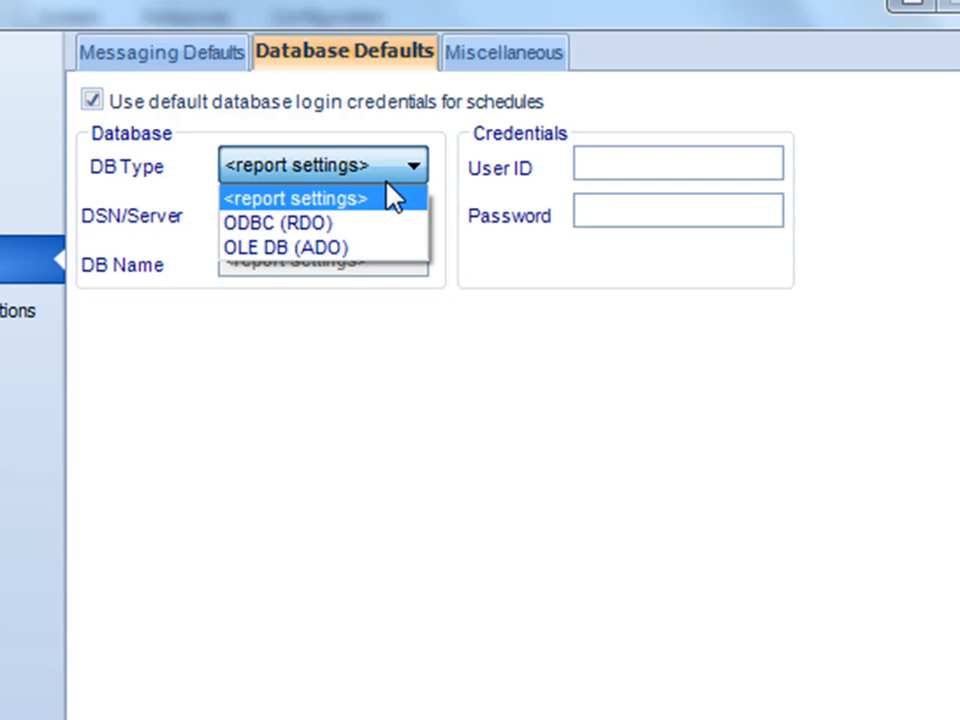
{"action": "left_click", "coordinate": [268, 222]}
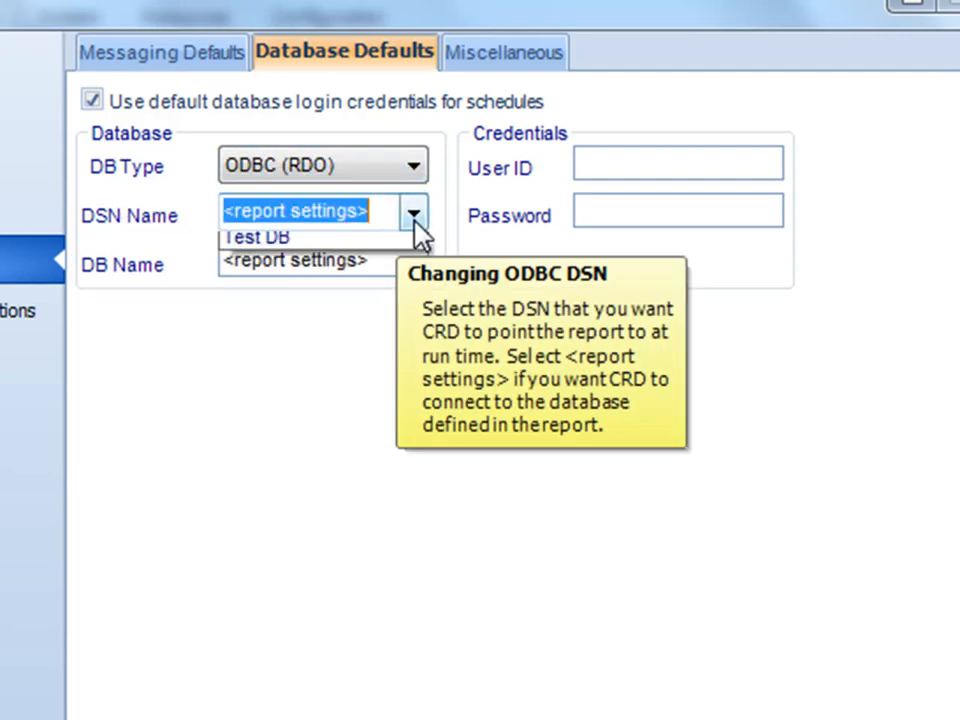
{"action": "left_click", "coordinate": [255, 237]}
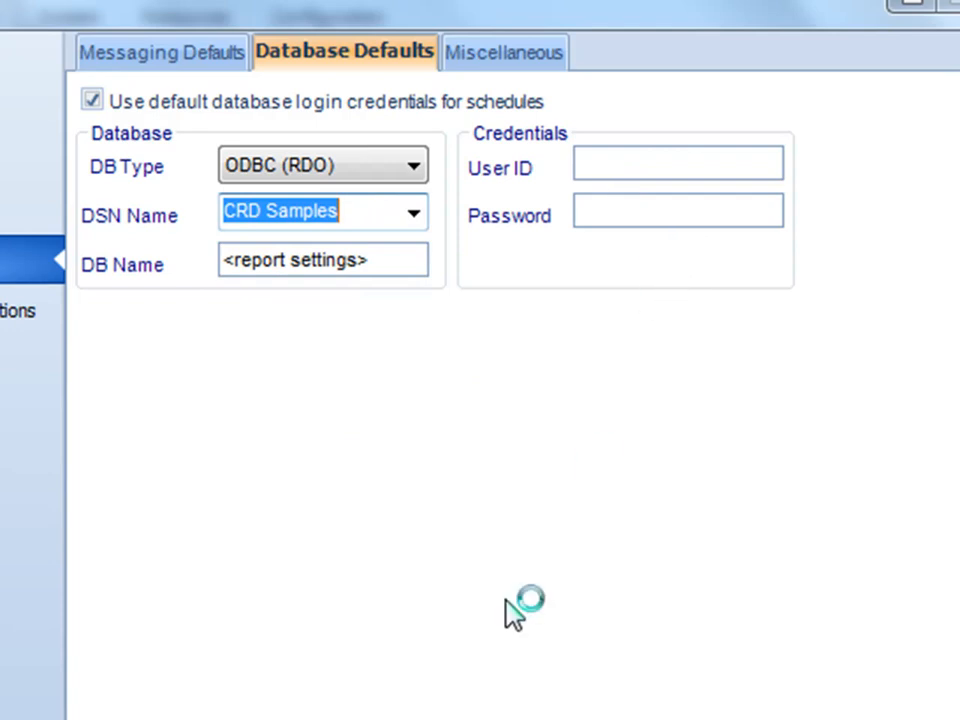
{"action": "mouse_move", "coordinate": [497, 588]}
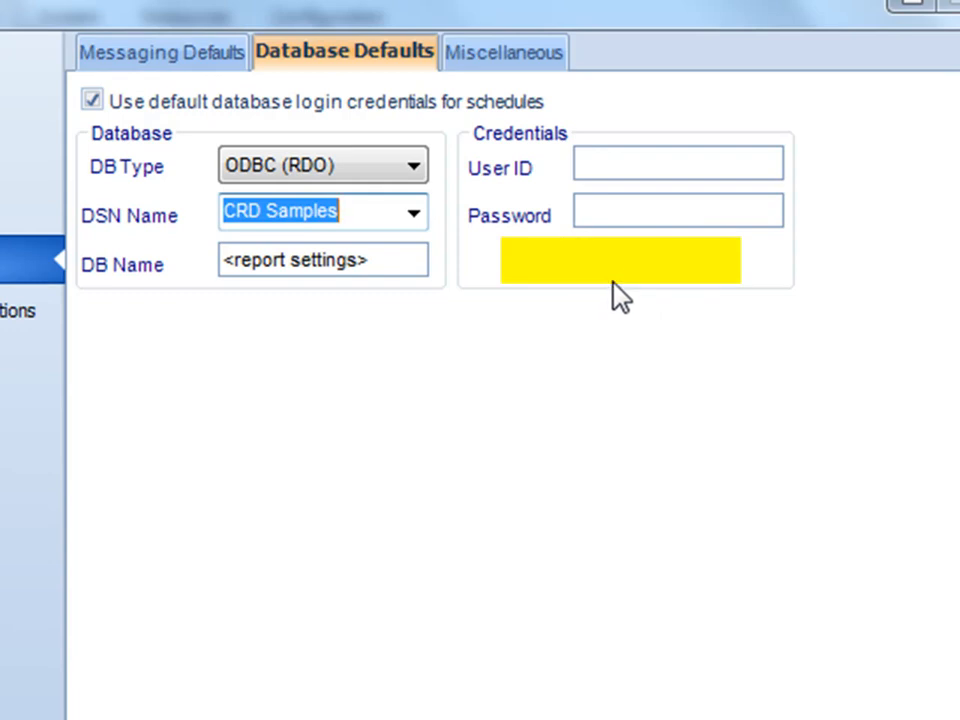
{"action": "mouse_move", "coordinate": [696, 285]}
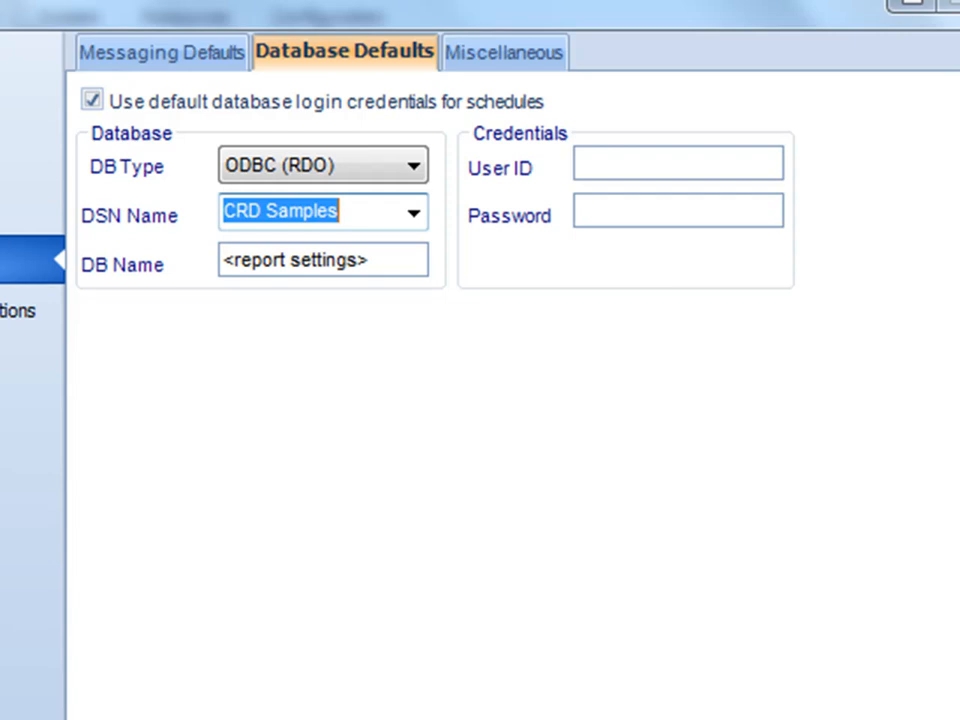
{"action": "left_click", "coordinate": [98, 101]}
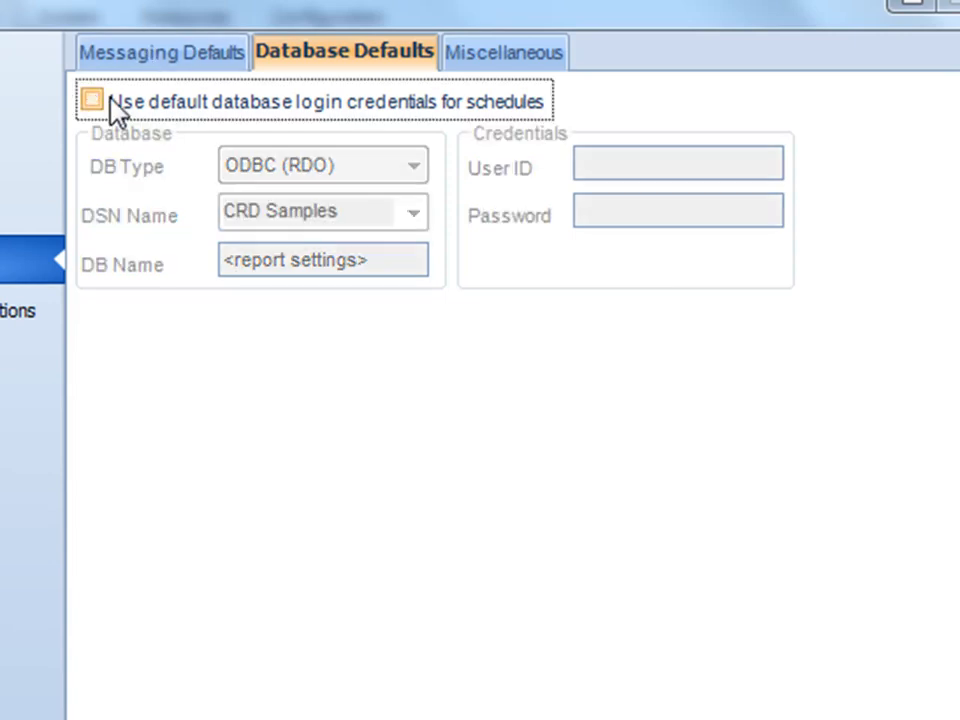
{"action": "left_click", "coordinate": [493, 52]}
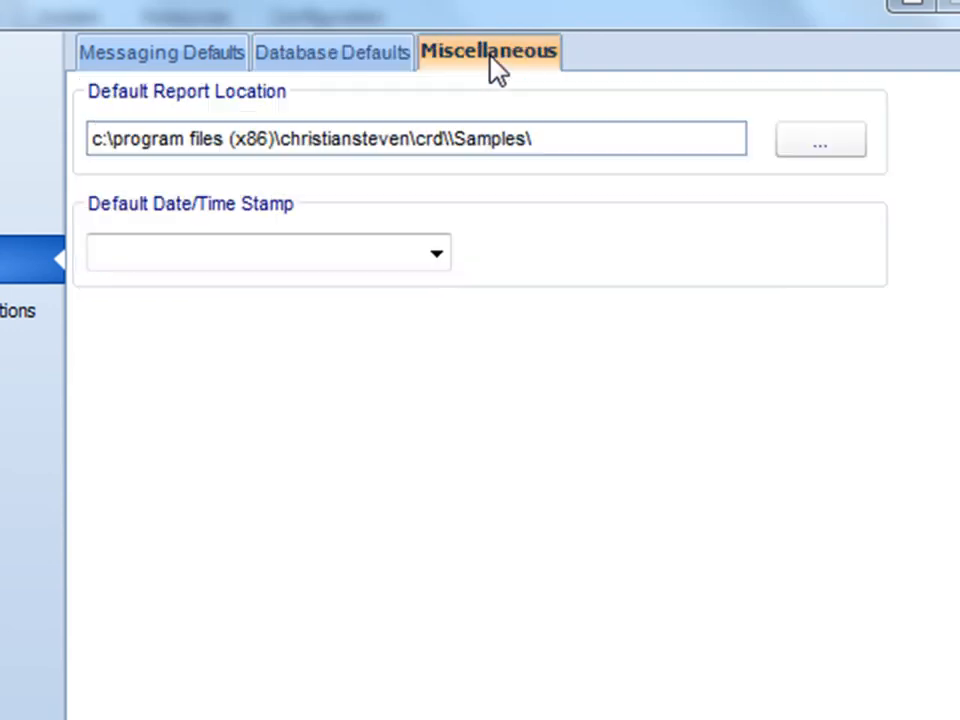
{"action": "mouse_move", "coordinate": [266, 180]}
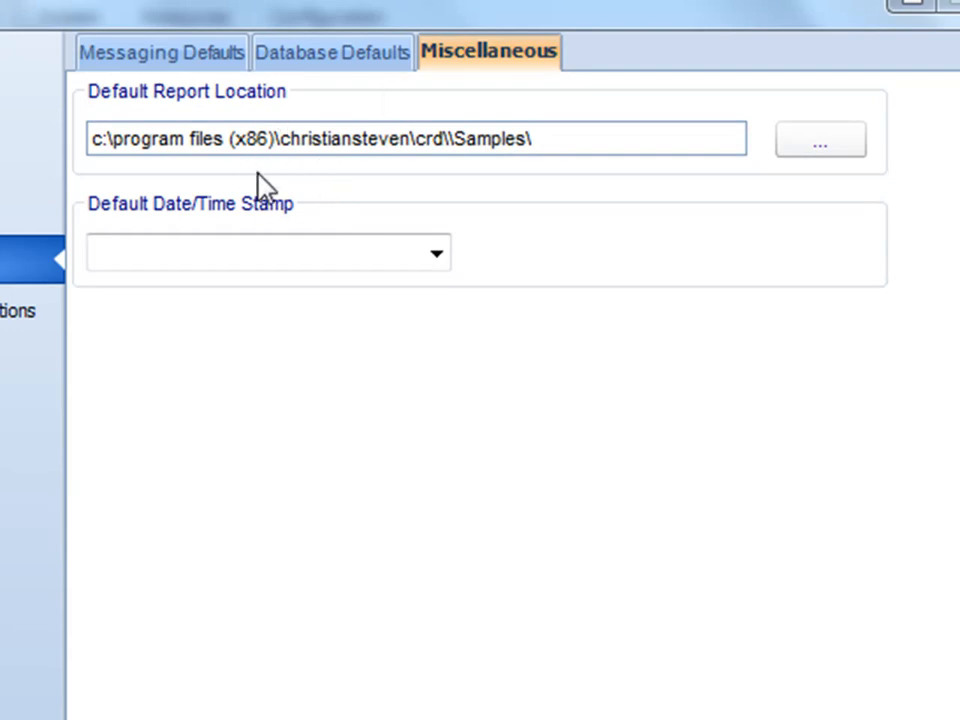
{"action": "mouse_move", "coordinate": [525, 177]}
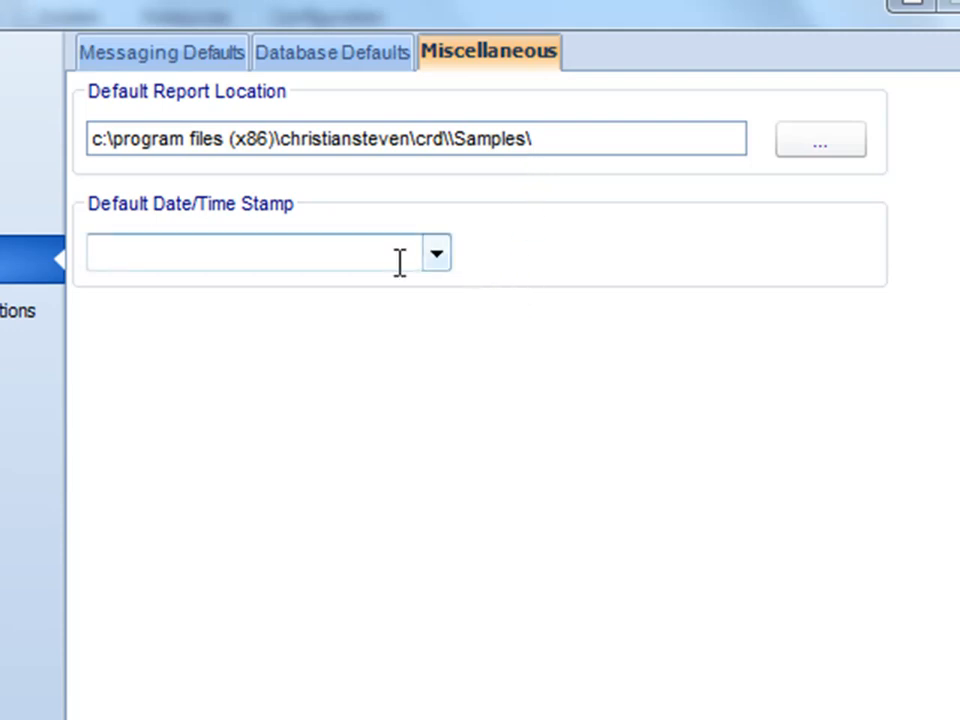
Choose yyMMddHHmm in the Miscellaneous Default Date/Time Stamp list.
{"action": "left_click", "coordinate": [437, 252]}
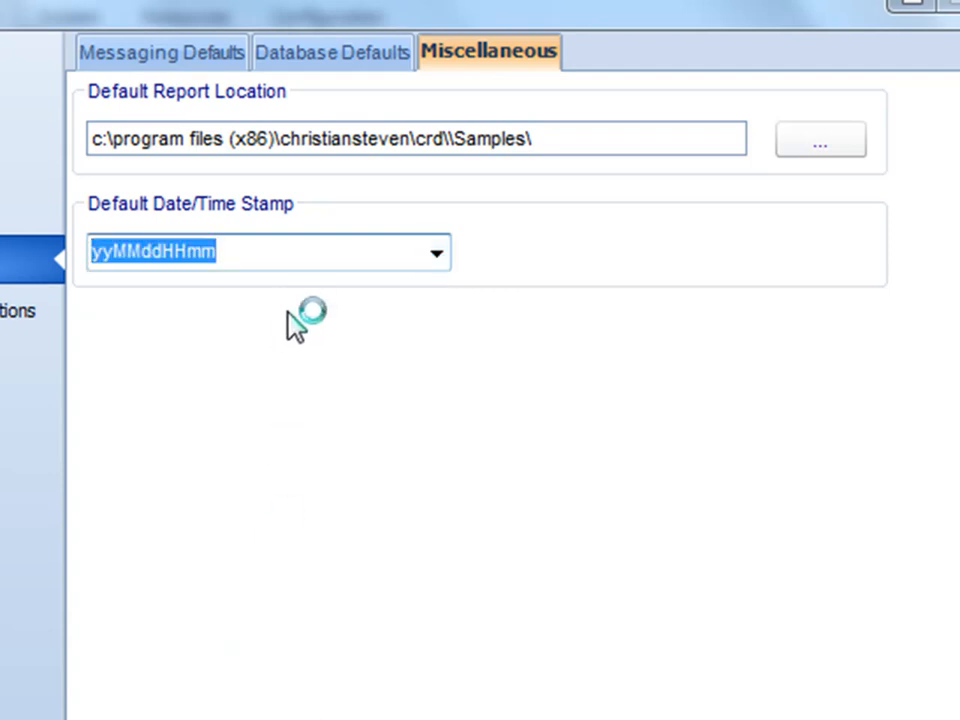
{"action": "left_click", "coordinate": [166, 52]}
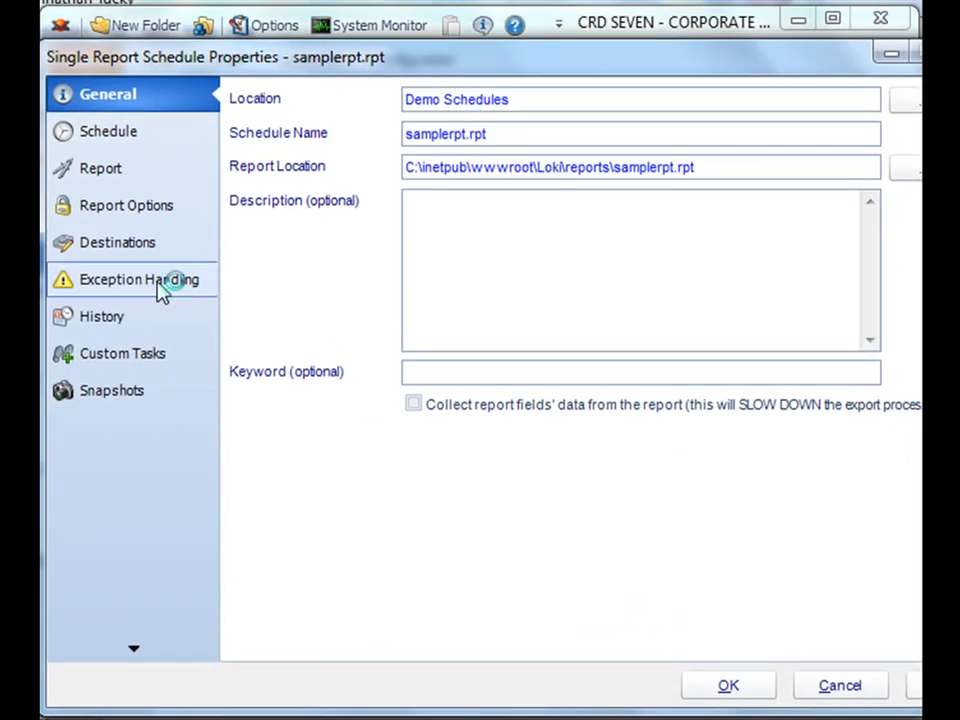
{"action": "mouse_move", "coordinate": [148, 310]}
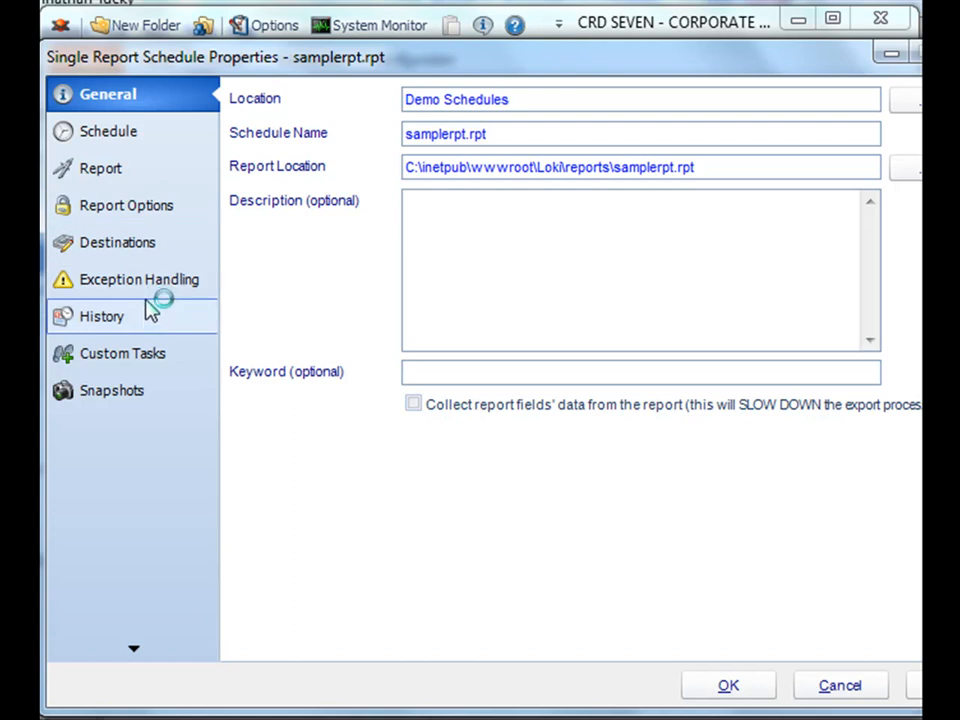
Open the samplerpt.rpt schedule's Acrobat PDF Email destination from its Destinations list.
{"action": "left_click", "coordinate": [117, 242]}
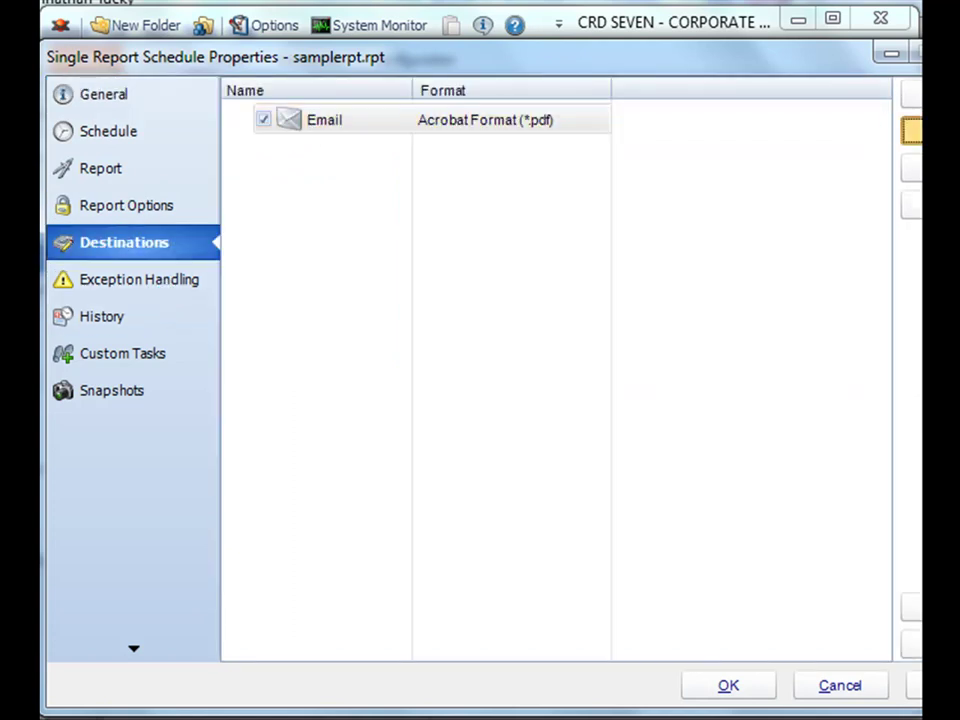
{"action": "double_click", "coordinate": [324, 119]}
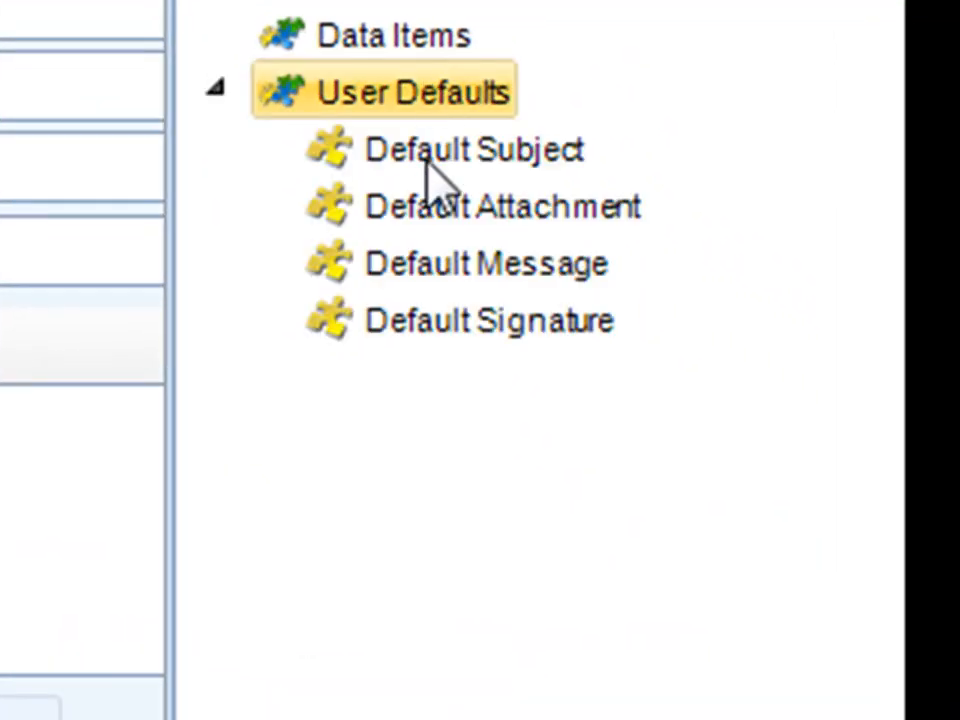
Insert Default Subject 'Your Report', Default Message and Default Signature, then save the destination.
{"action": "left_click", "coordinate": [472, 150]}
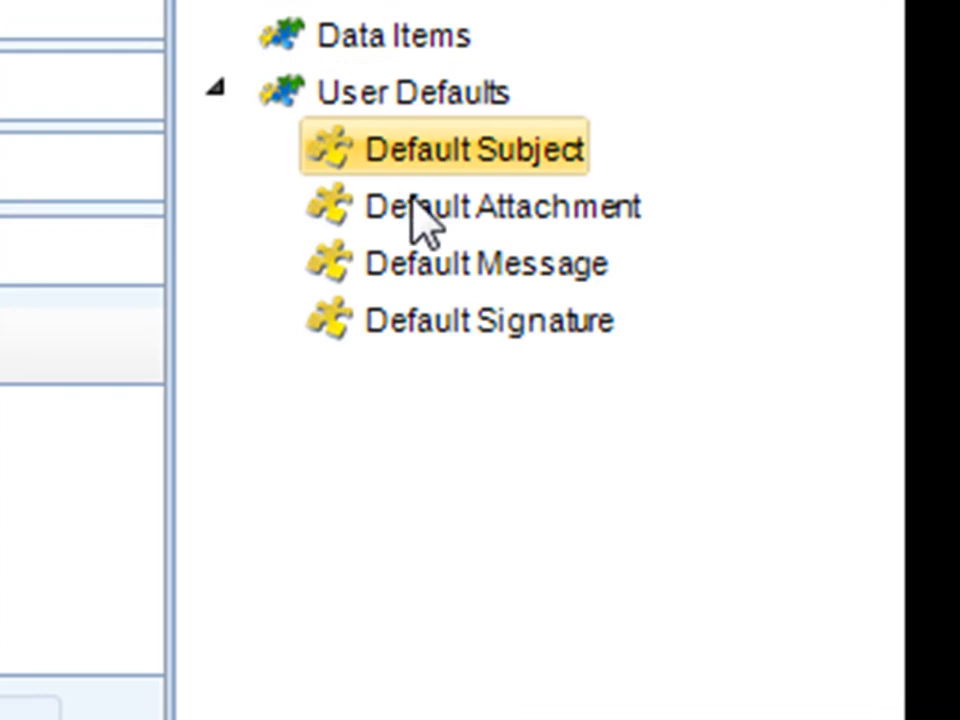
{"action": "left_click", "coordinate": [473, 263]}
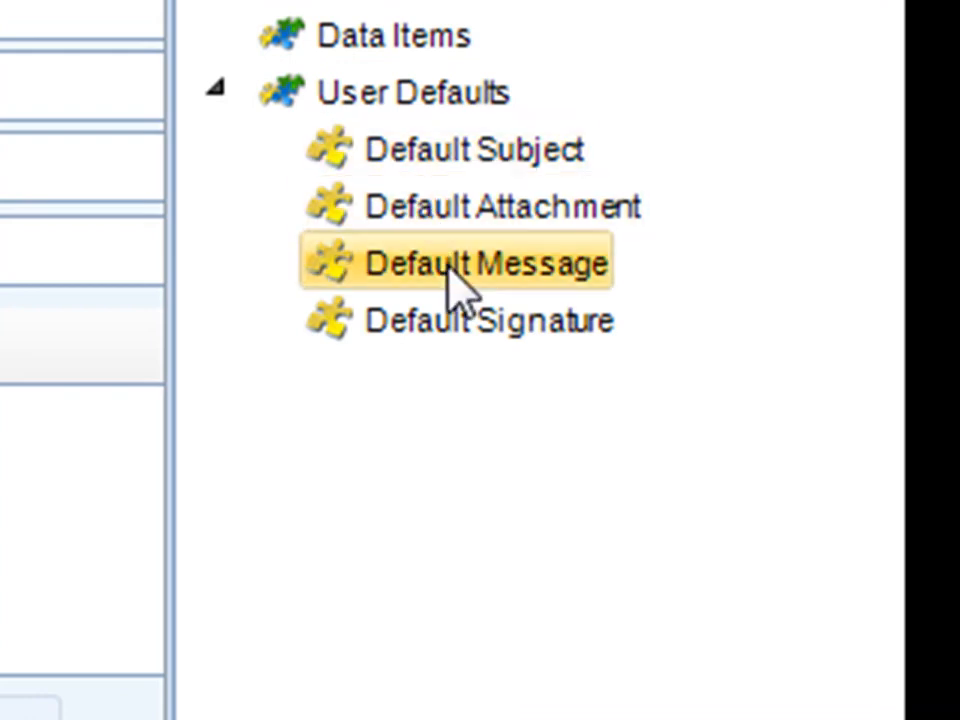
{"action": "left_click", "coordinate": [479, 320]}
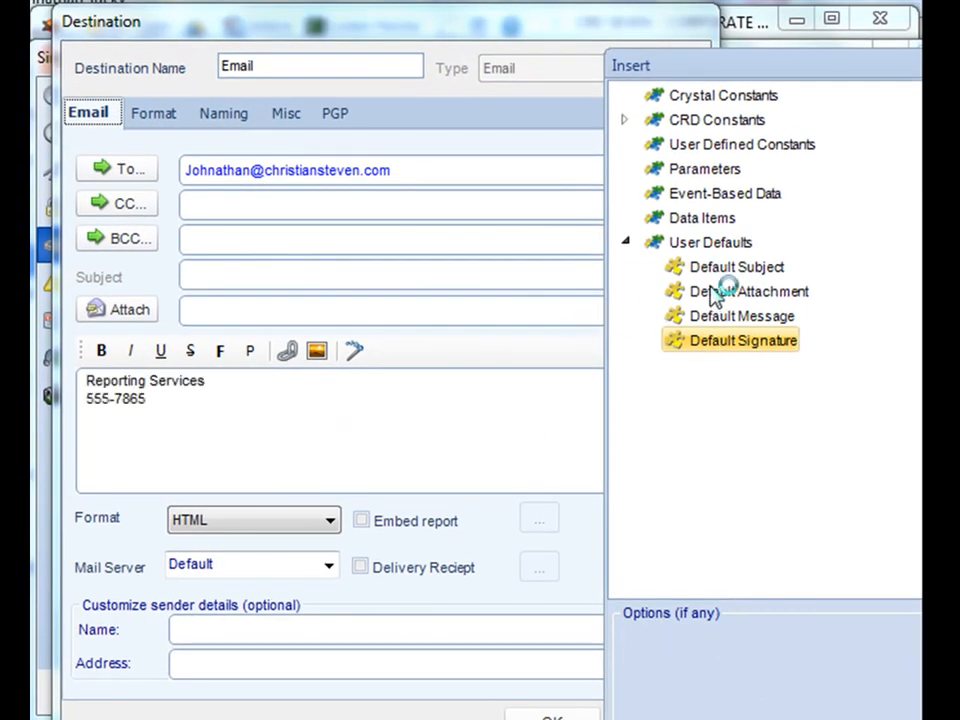
{"action": "mouse_move", "coordinate": [88, 391]}
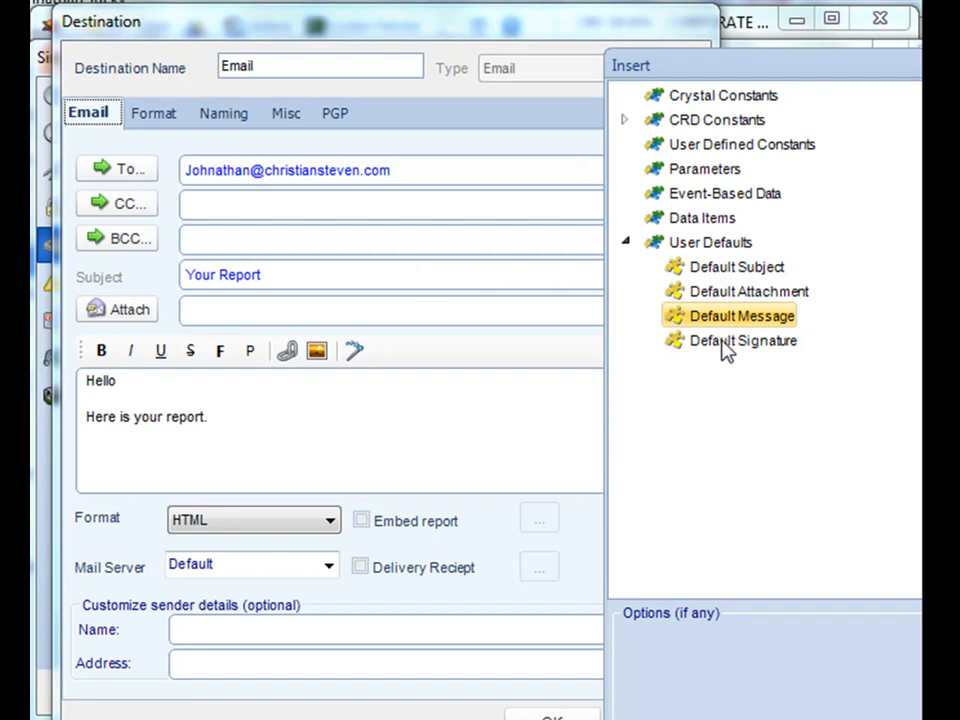
{"action": "double_click", "coordinate": [741, 340]}
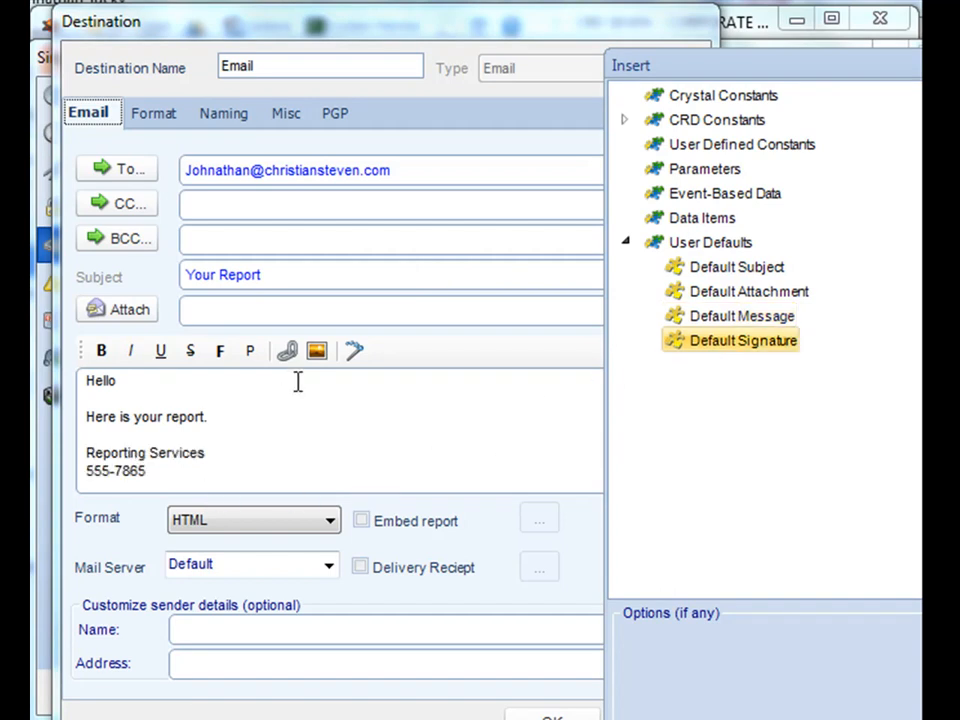
{"action": "mouse_move", "coordinate": [212, 395]}
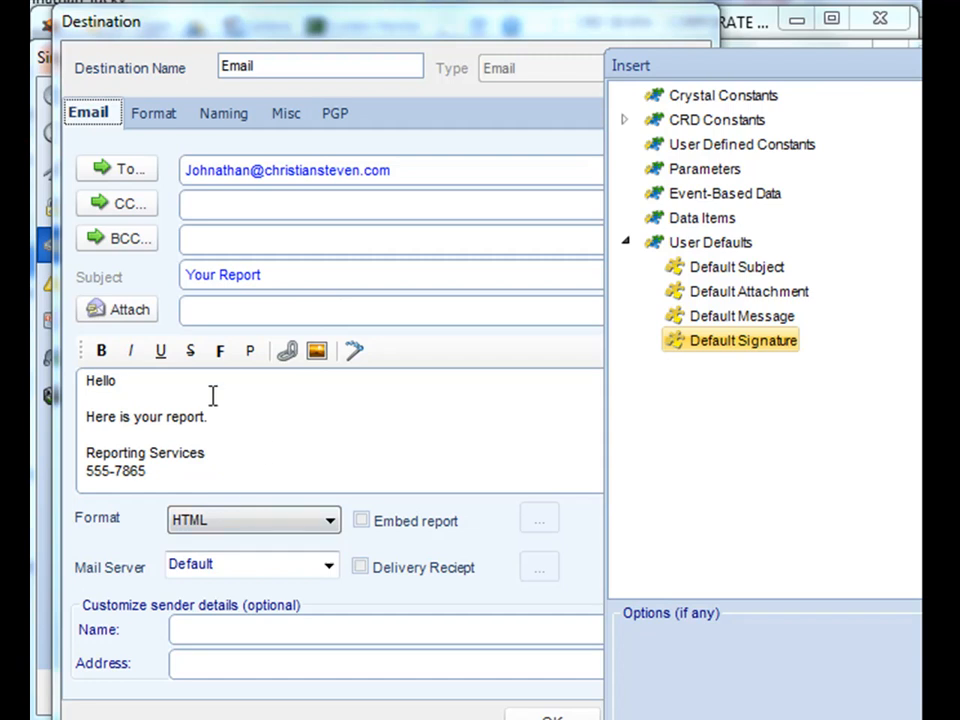
{"action": "mouse_move", "coordinate": [403, 400]}
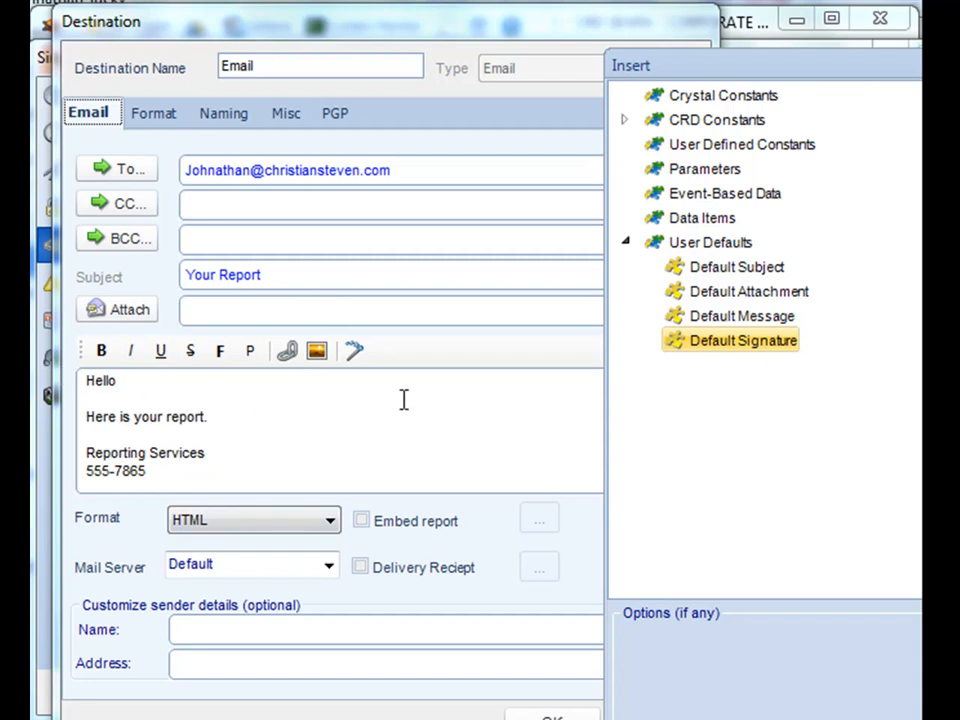
{"action": "mouse_move", "coordinate": [595, 362]}
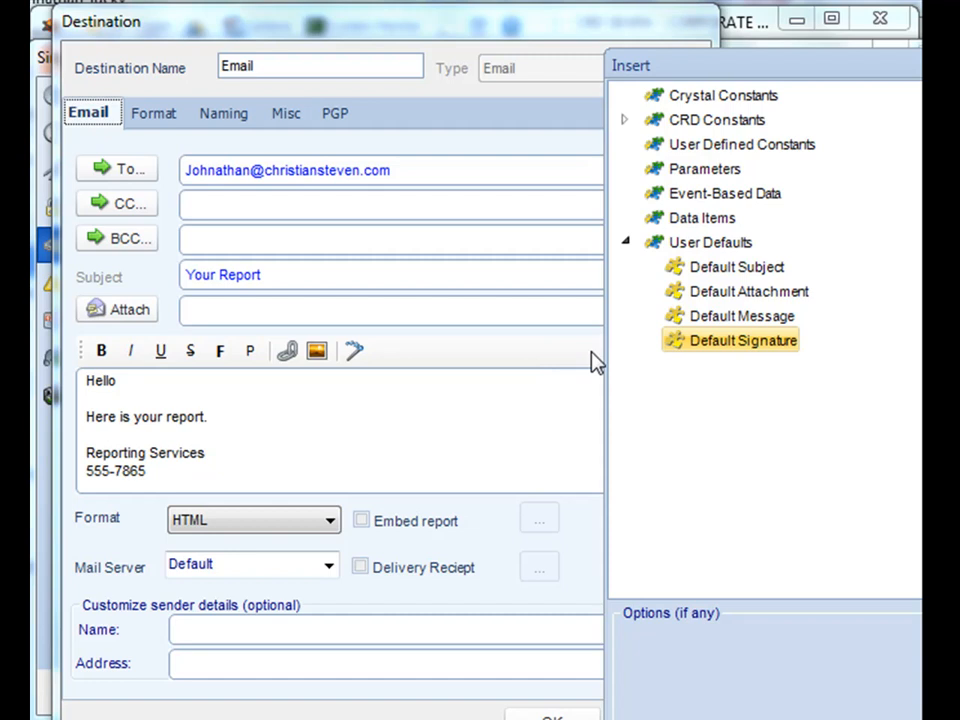
{"action": "mouse_move", "coordinate": [440, 62]}
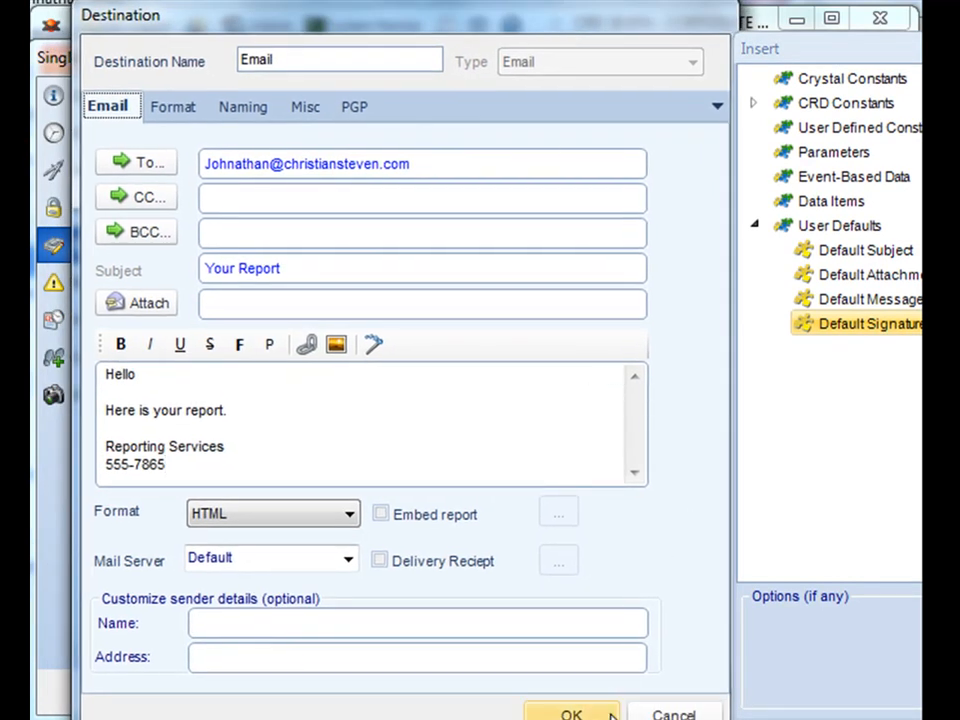
{"action": "left_click", "coordinate": [576, 713]}
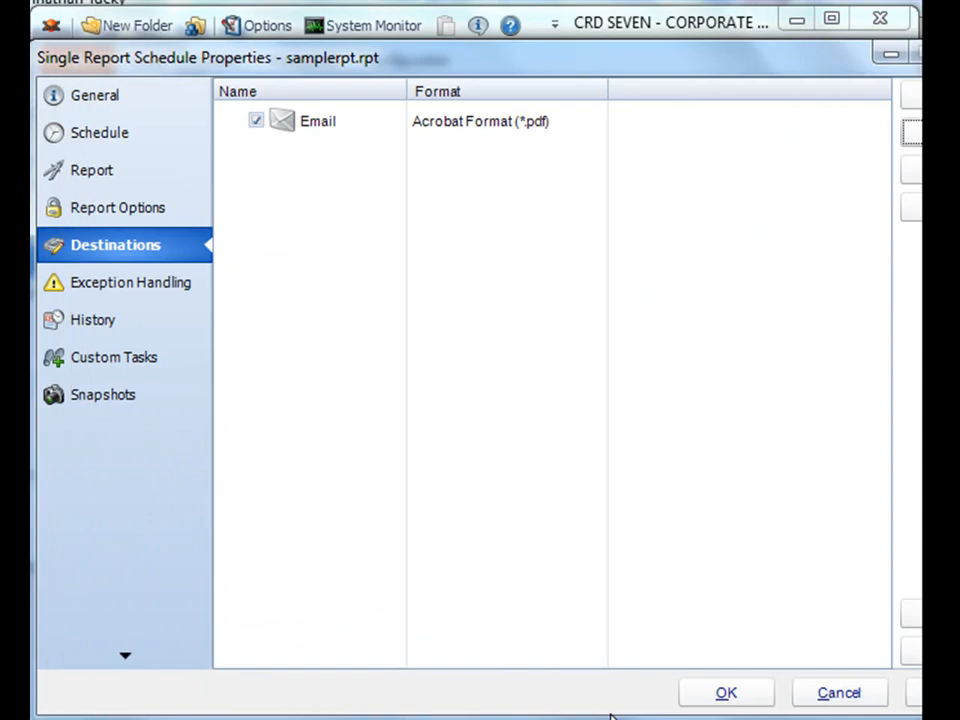
{"action": "mouse_move", "coordinate": [484, 446]}
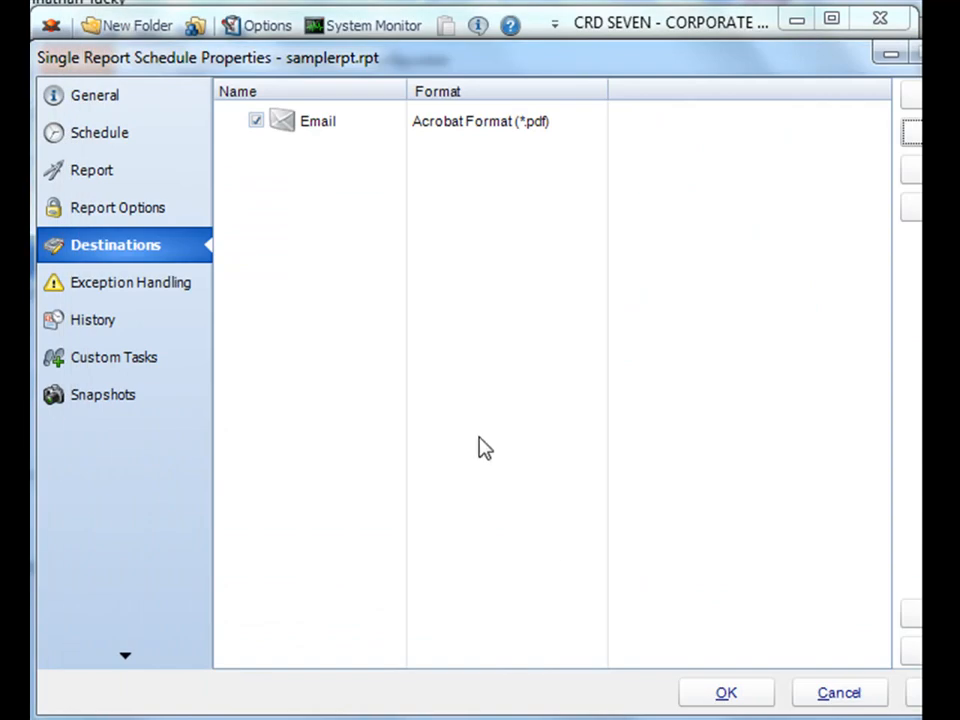